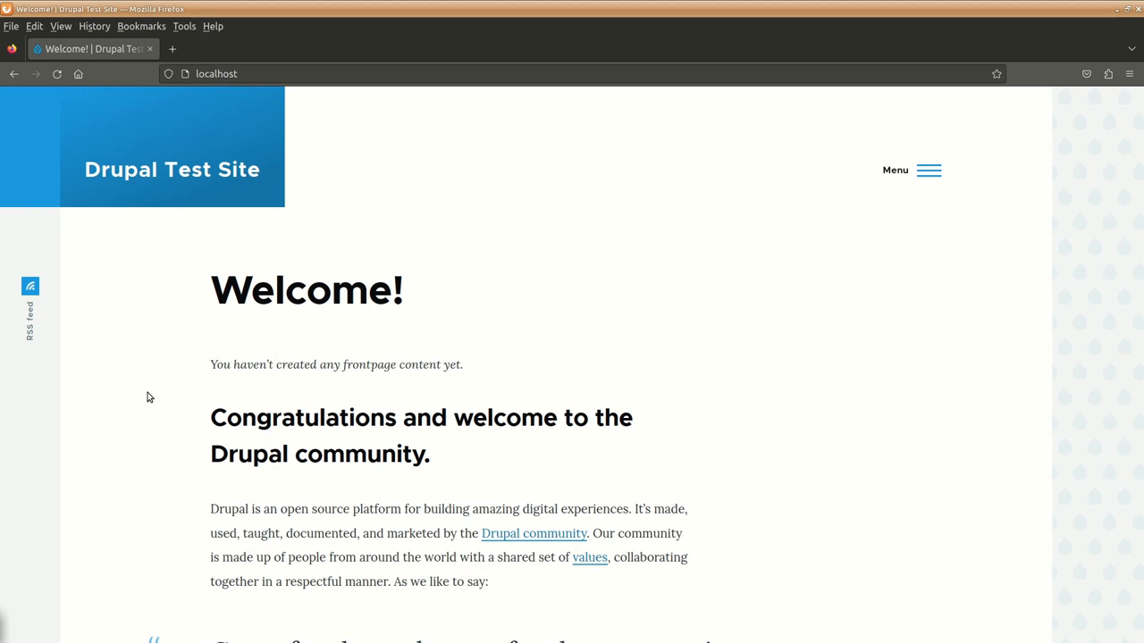
{"action": "mouse_move", "coordinate": [929, 245]}
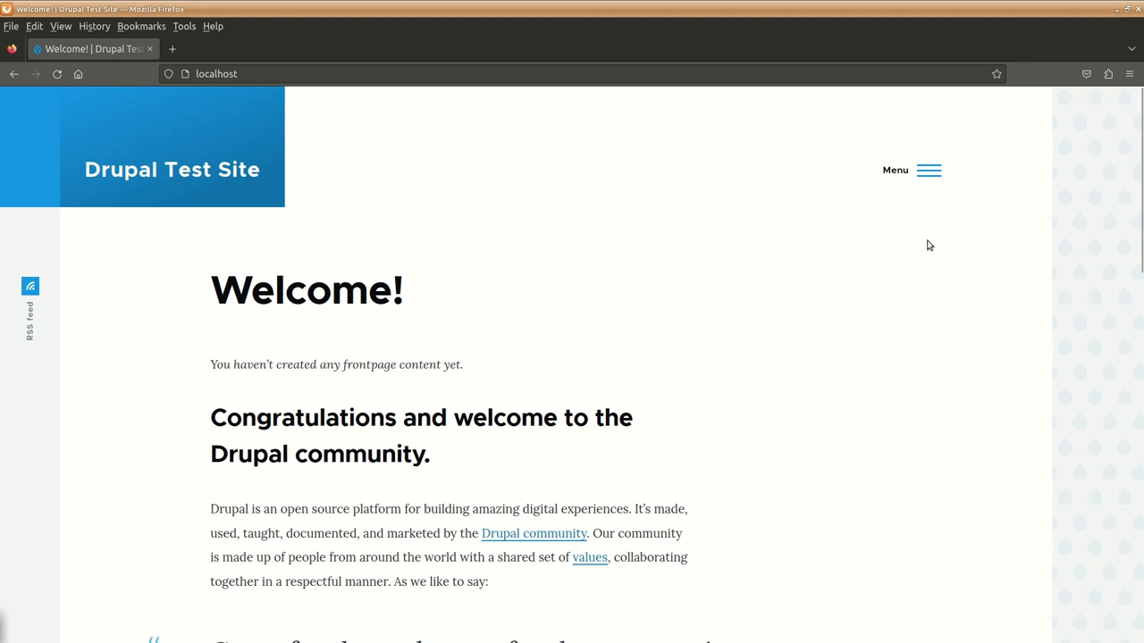
- Reach the site's Log in page from the front-page navigation menu
{"action": "left_click", "coordinate": [929, 170]}
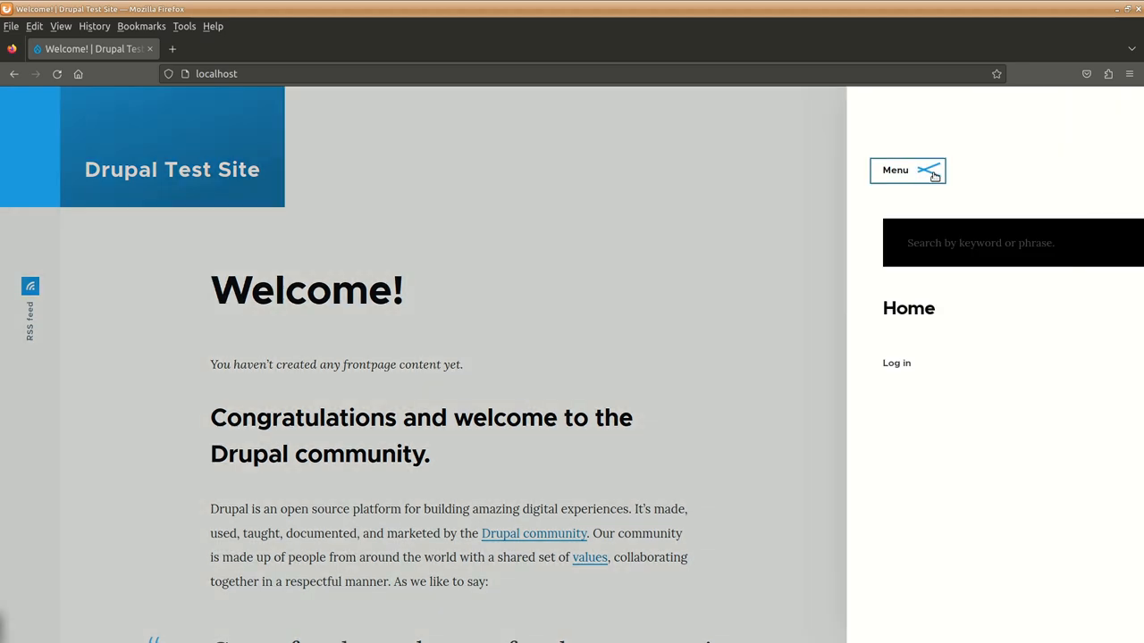
{"action": "left_click", "coordinate": [896, 363]}
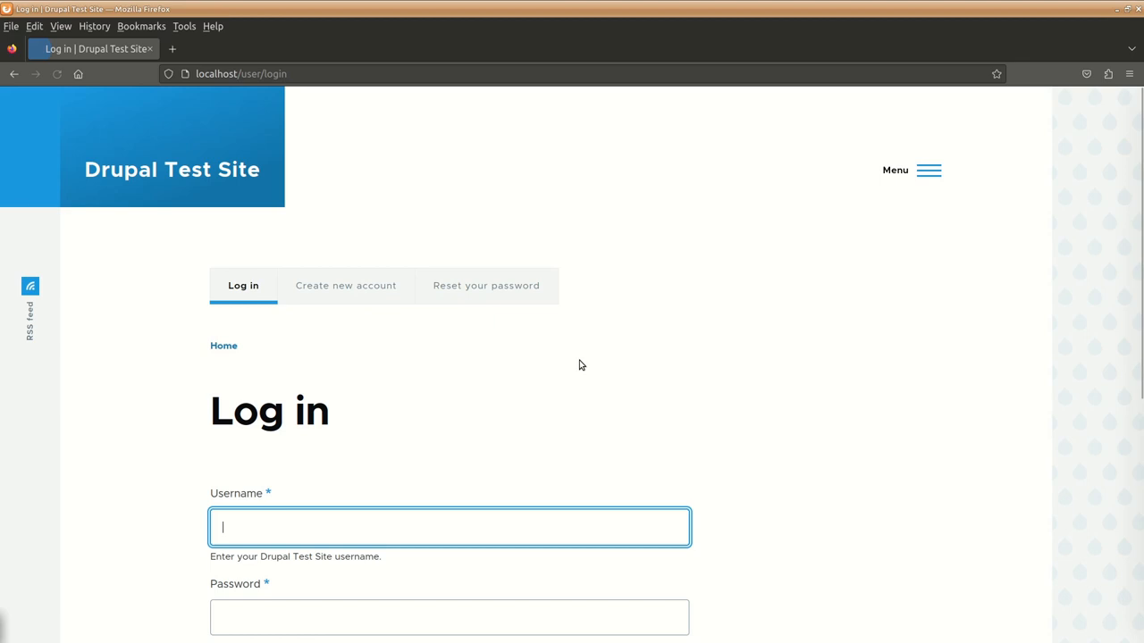
- Sign in with username 'de' and the account password
{"action": "type", "text": "dexter"}
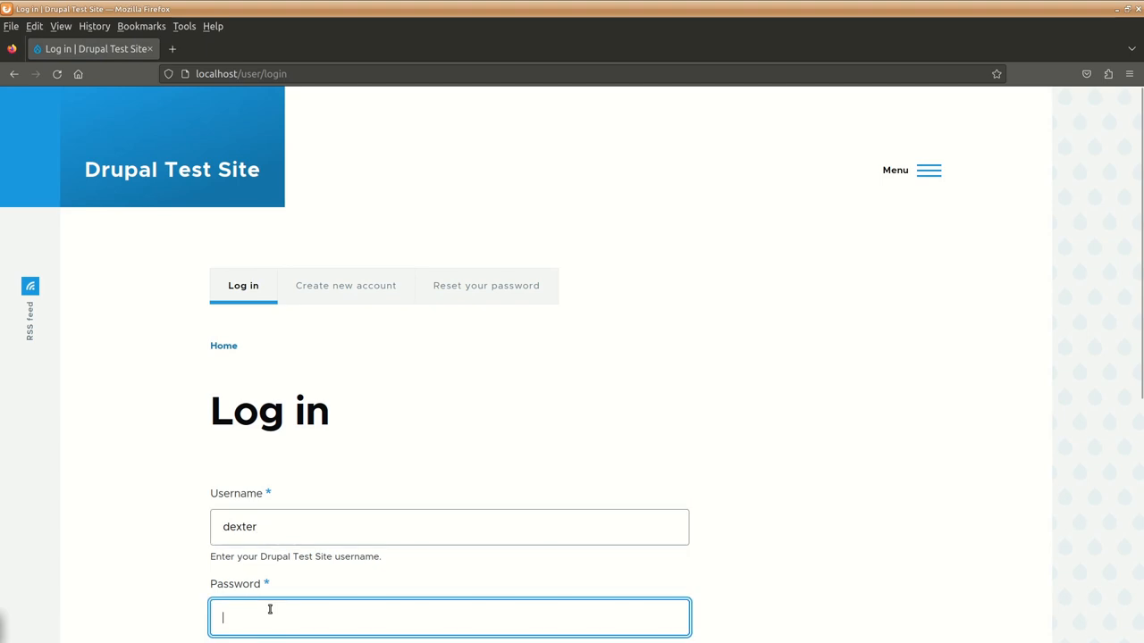
{"action": "type", "text": "password"}
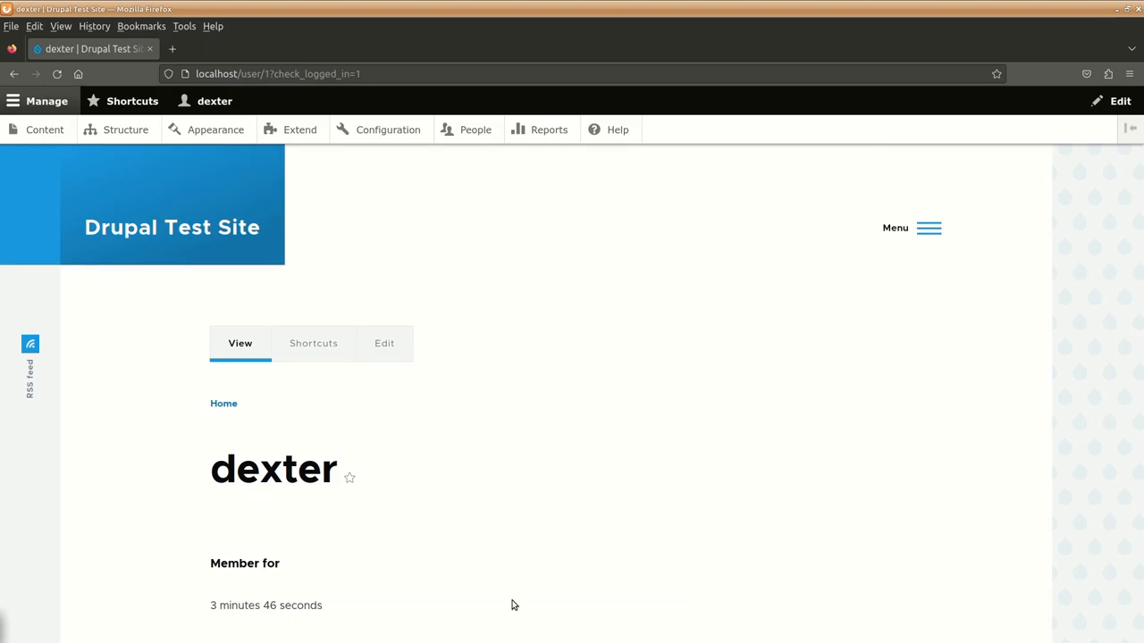
{"action": "mouse_move", "coordinate": [769, 546]}
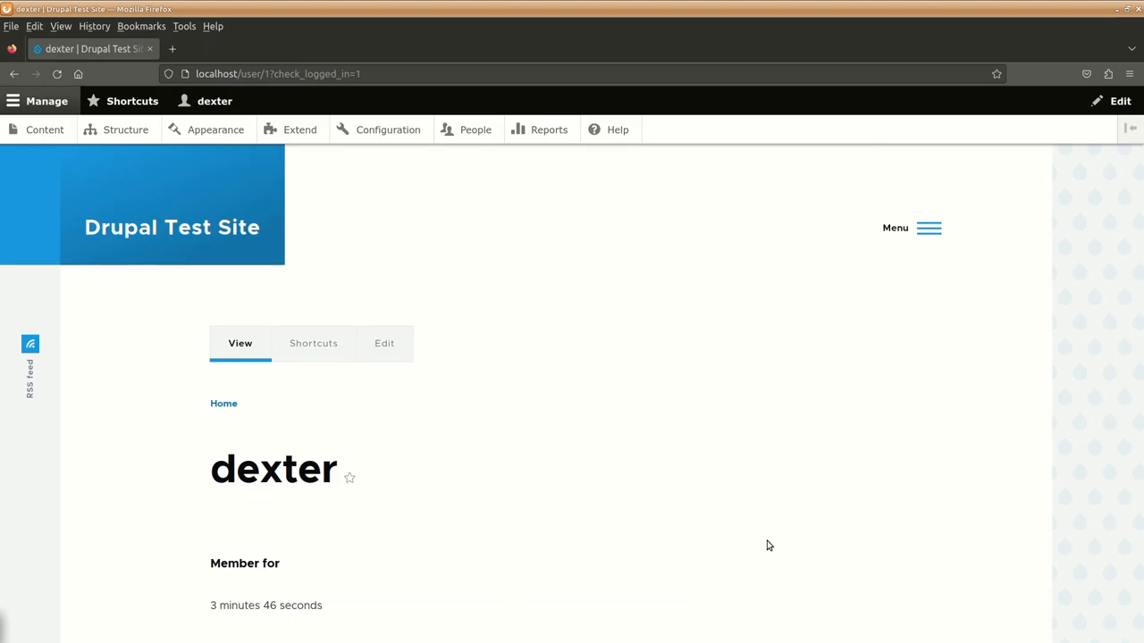
{"action": "mouse_move", "coordinate": [611, 177]}
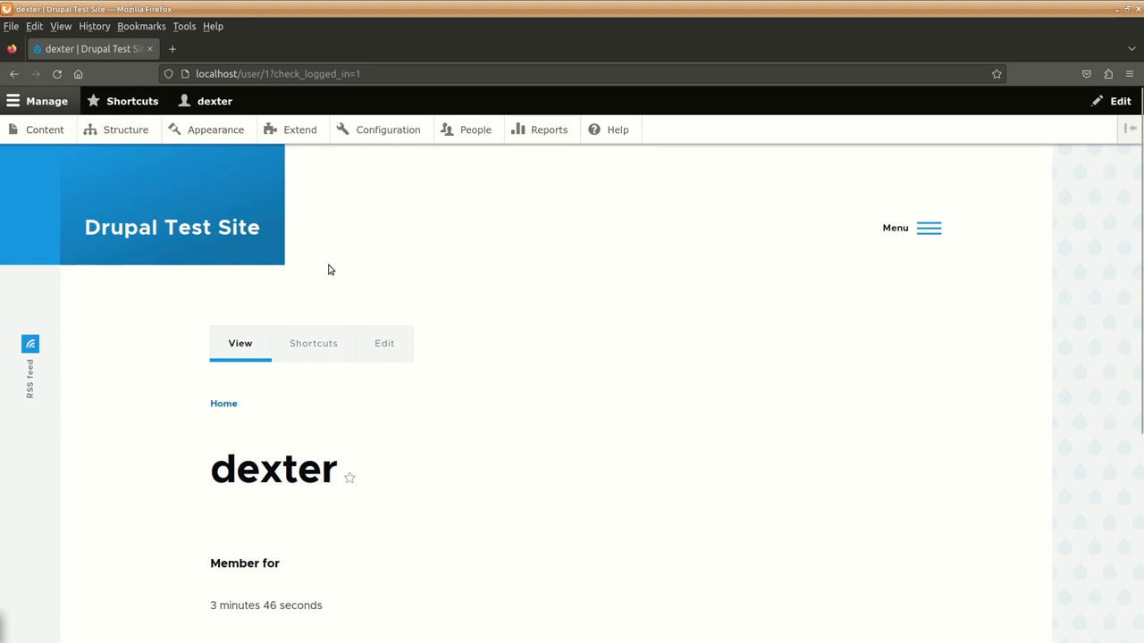
{"action": "mouse_move", "coordinate": [13, 414]}
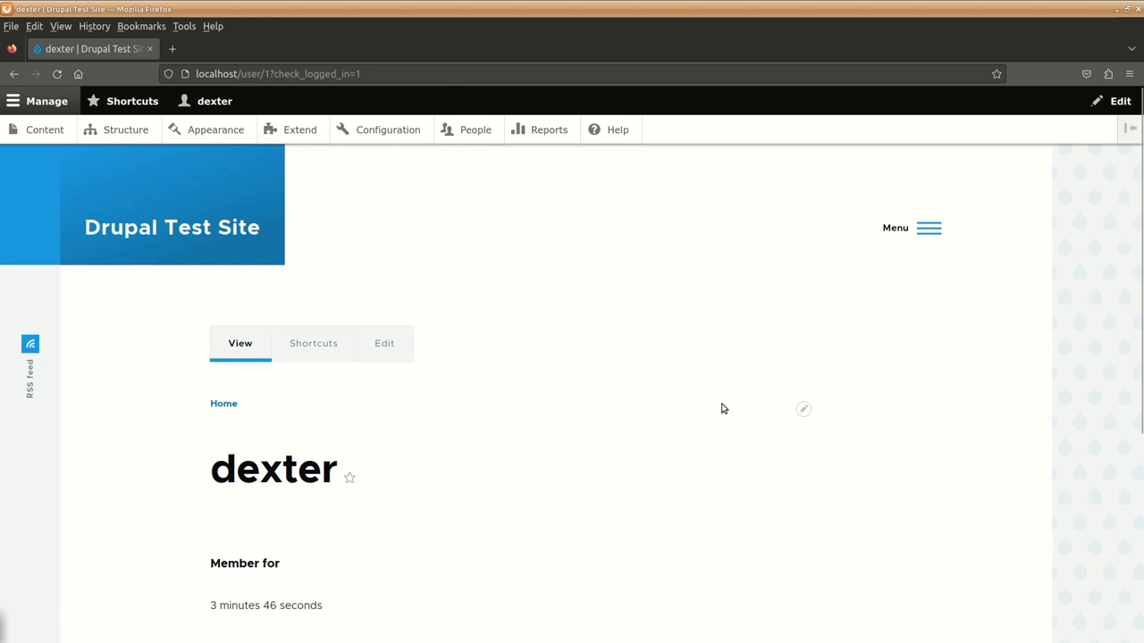
{"action": "mouse_move", "coordinate": [715, 417]}
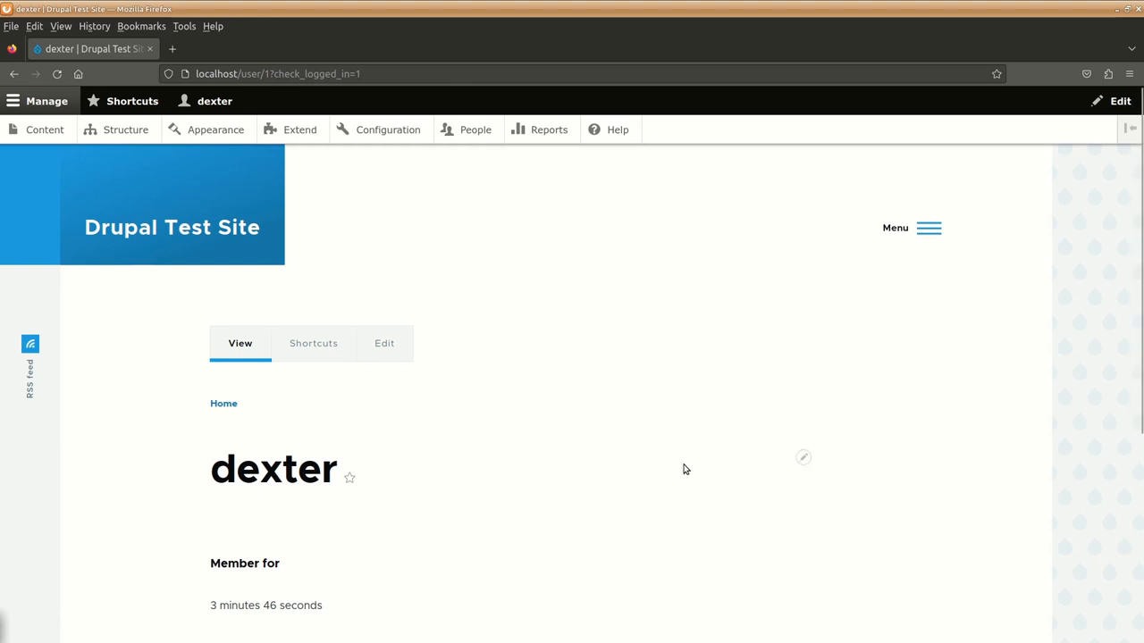
{"action": "mouse_move", "coordinate": [649, 486]}
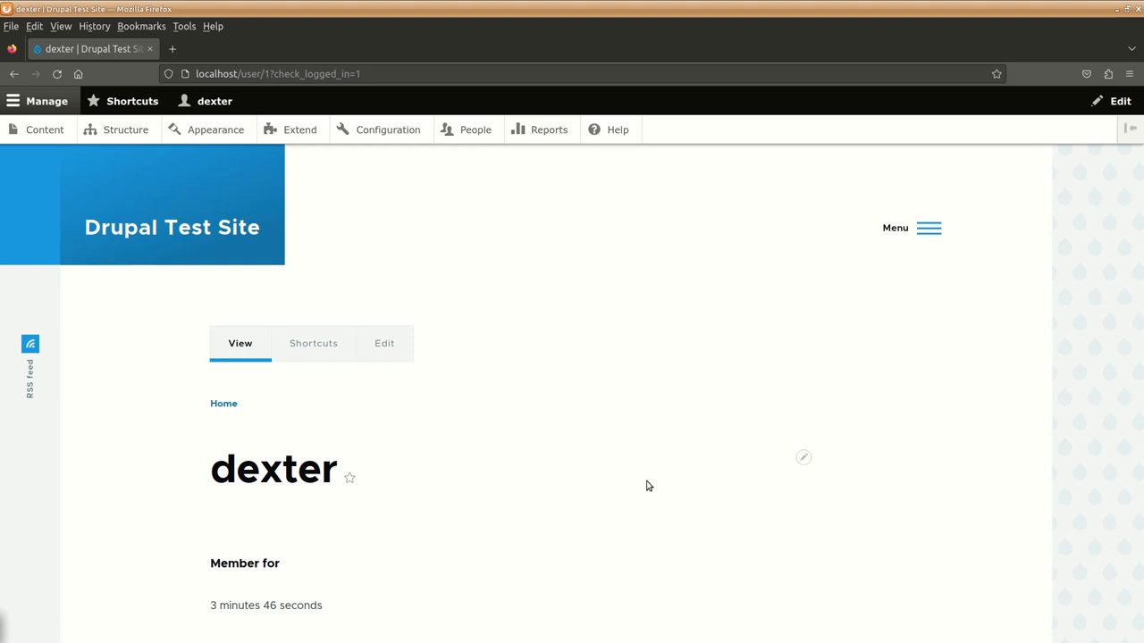
{"action": "mouse_move", "coordinate": [173, 322]}
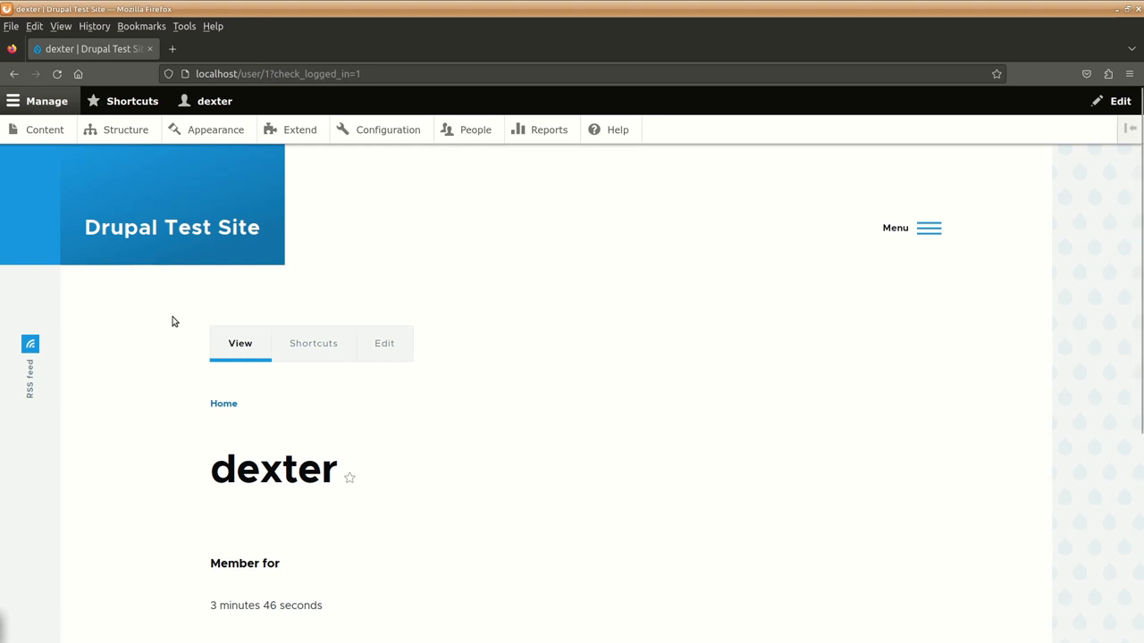
{"action": "mouse_move", "coordinate": [146, 339]}
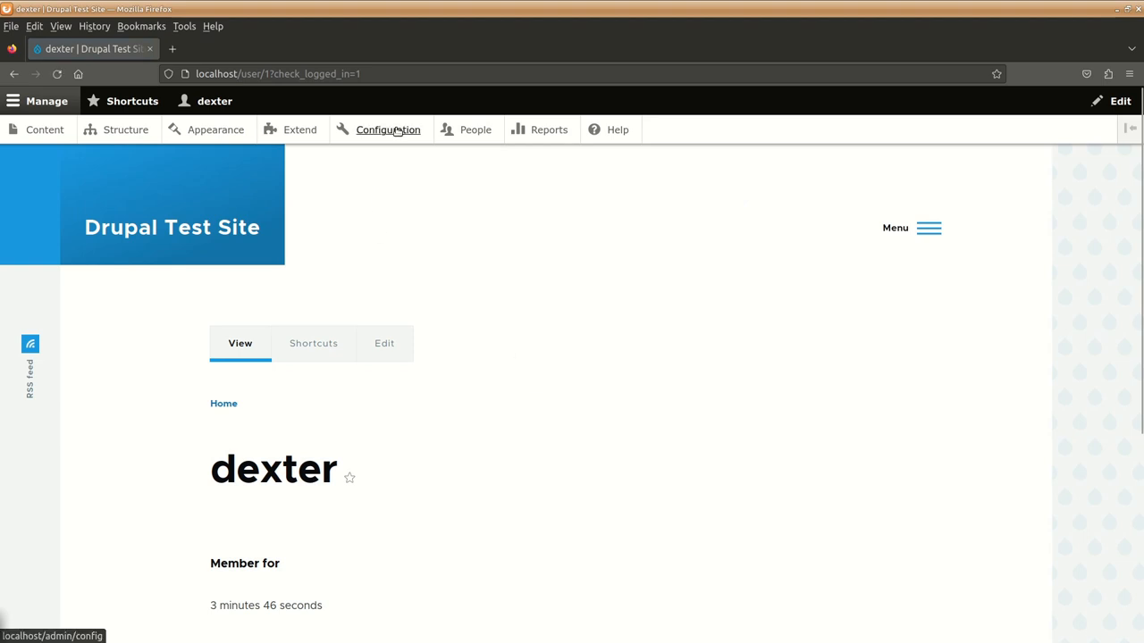
- Go to Configuration and then the Account settings page under People
{"action": "left_click", "coordinate": [388, 129]}
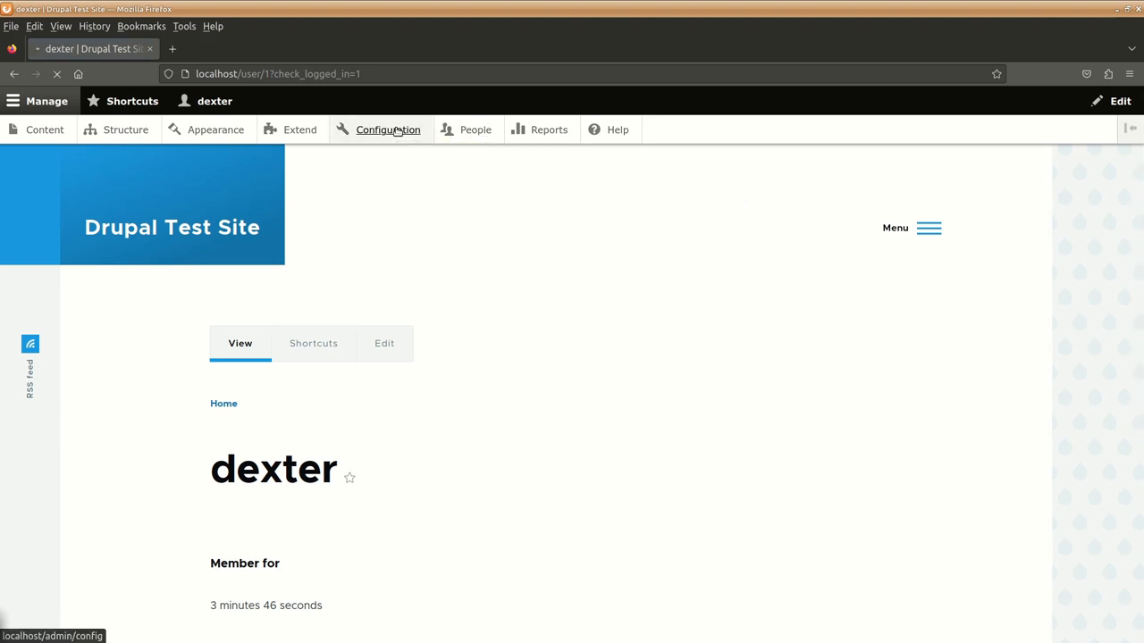
{"action": "left_click", "coordinate": [388, 129]}
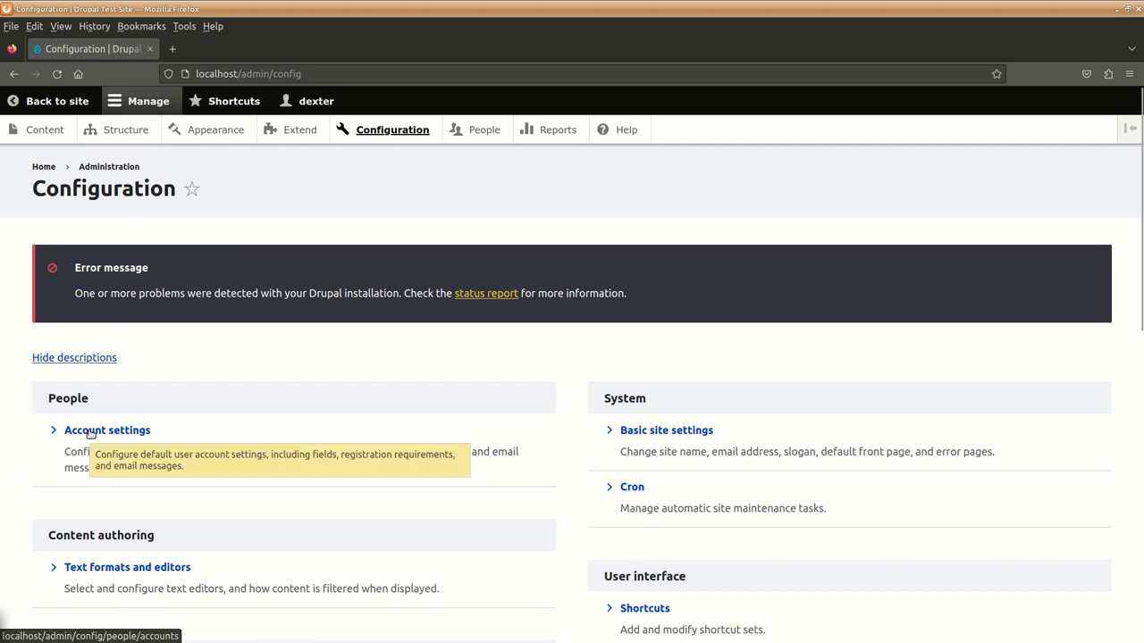
{"action": "left_click", "coordinate": [108, 430]}
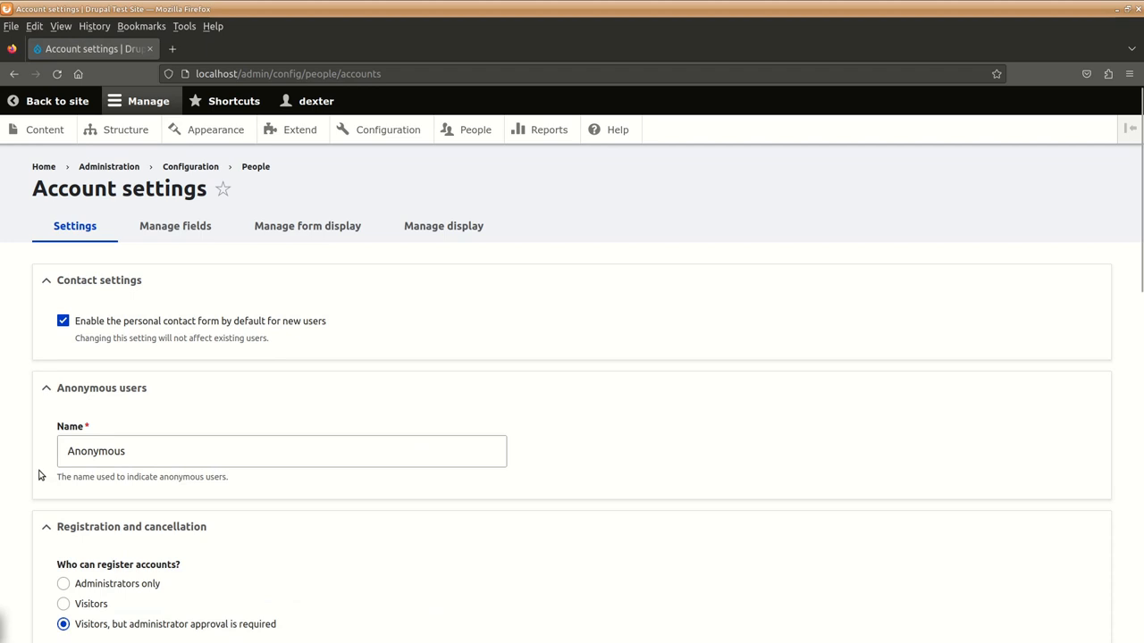
- Set 'Who can register accounts?' to Administrators only
{"action": "scroll", "scroll_direction": "down", "scroll_amount": 3}
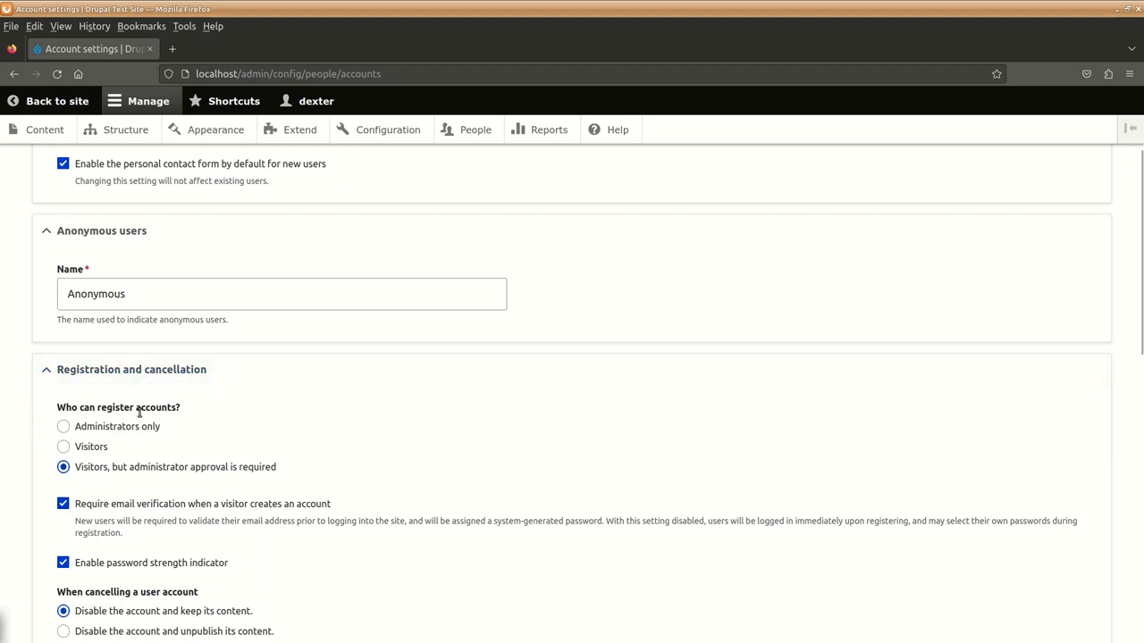
{"action": "left_click", "coordinate": [63, 426]}
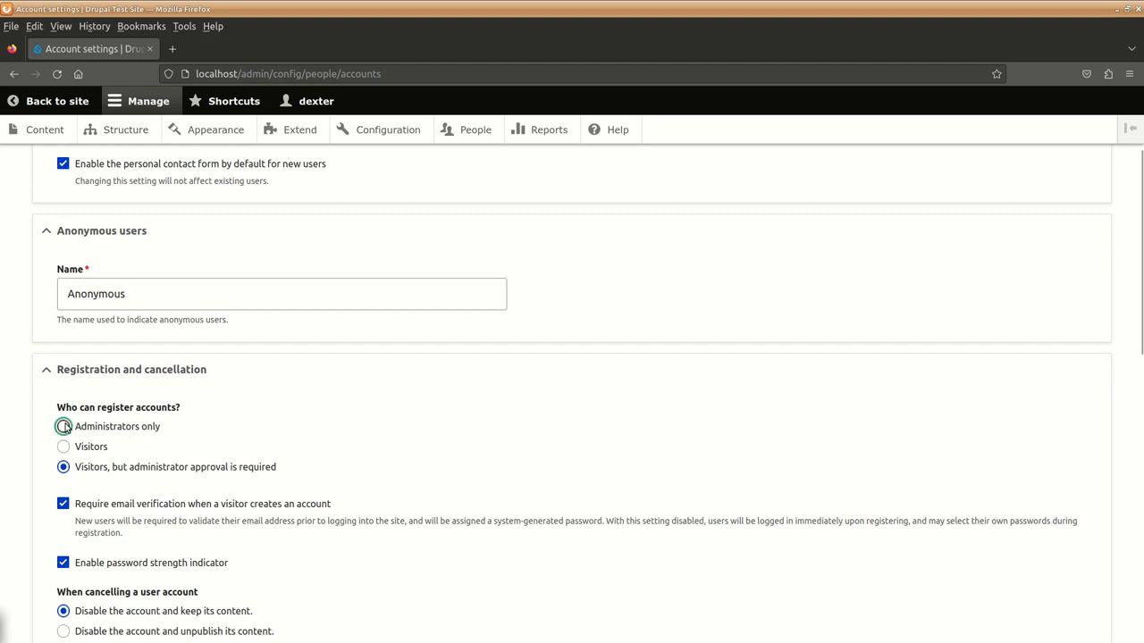
{"action": "left_click", "coordinate": [64, 426]}
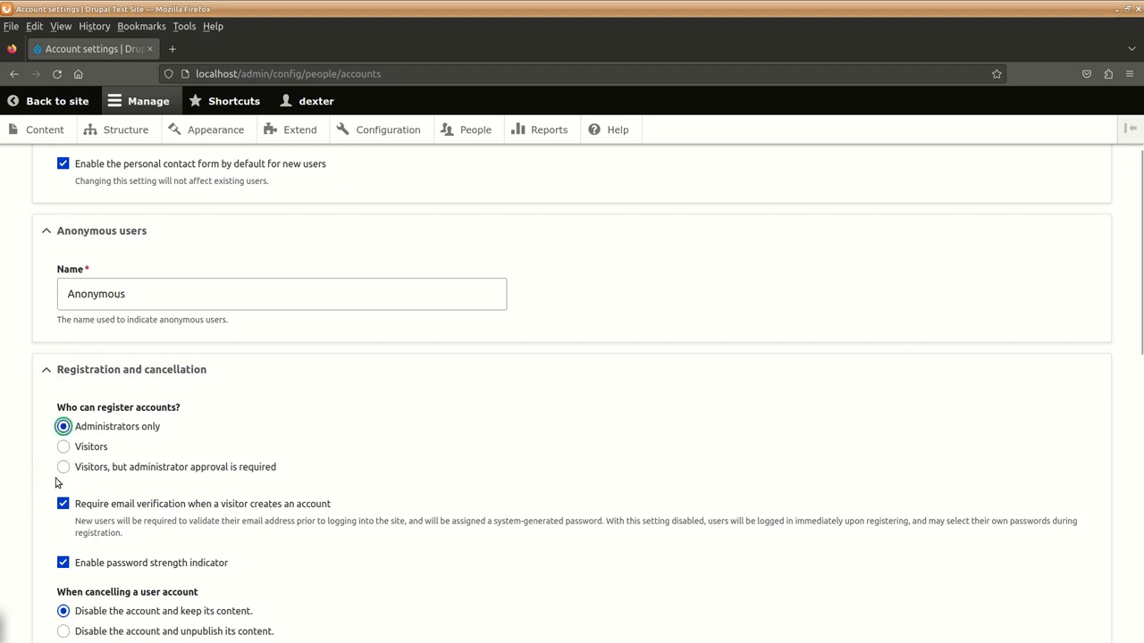
{"action": "mouse_move", "coordinate": [114, 495]}
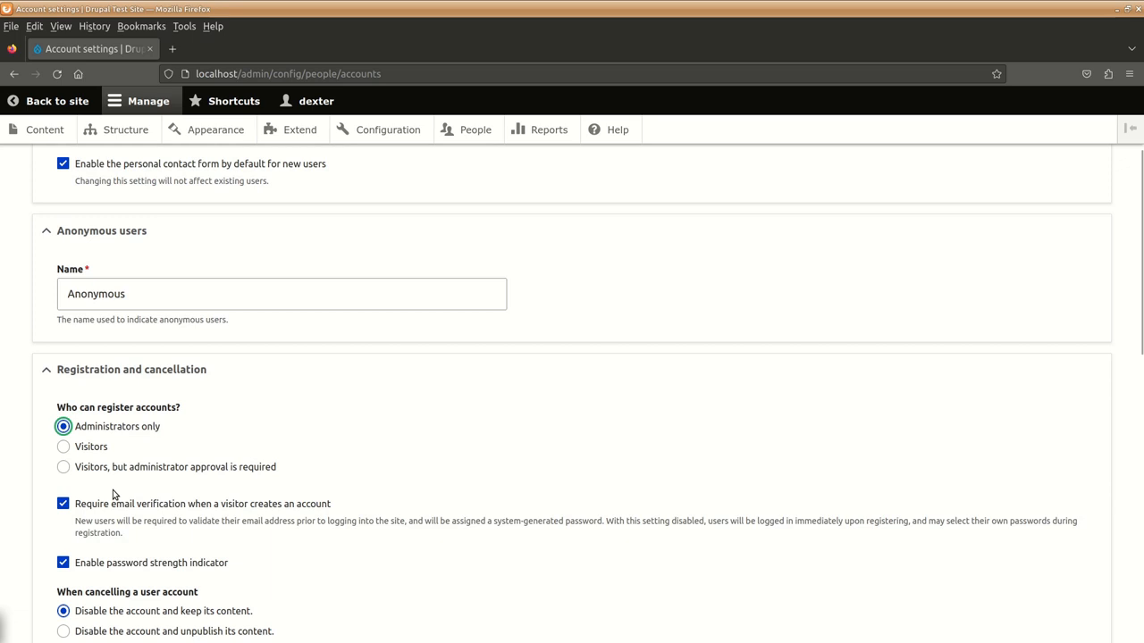
{"action": "mouse_move", "coordinate": [273, 496]}
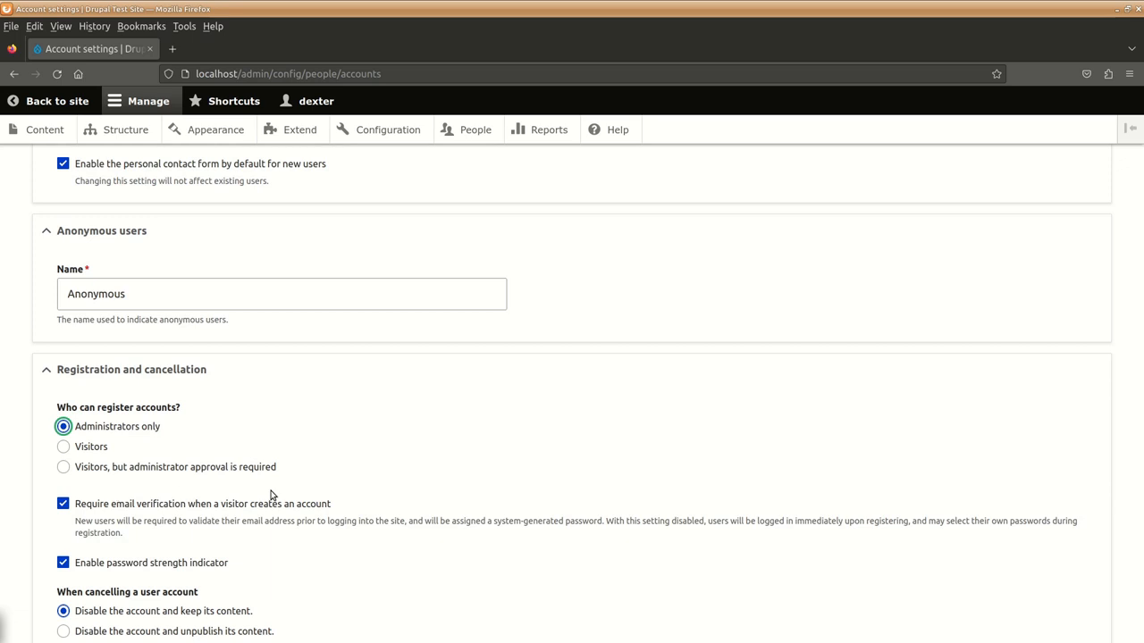
{"action": "mouse_move", "coordinate": [331, 486]}
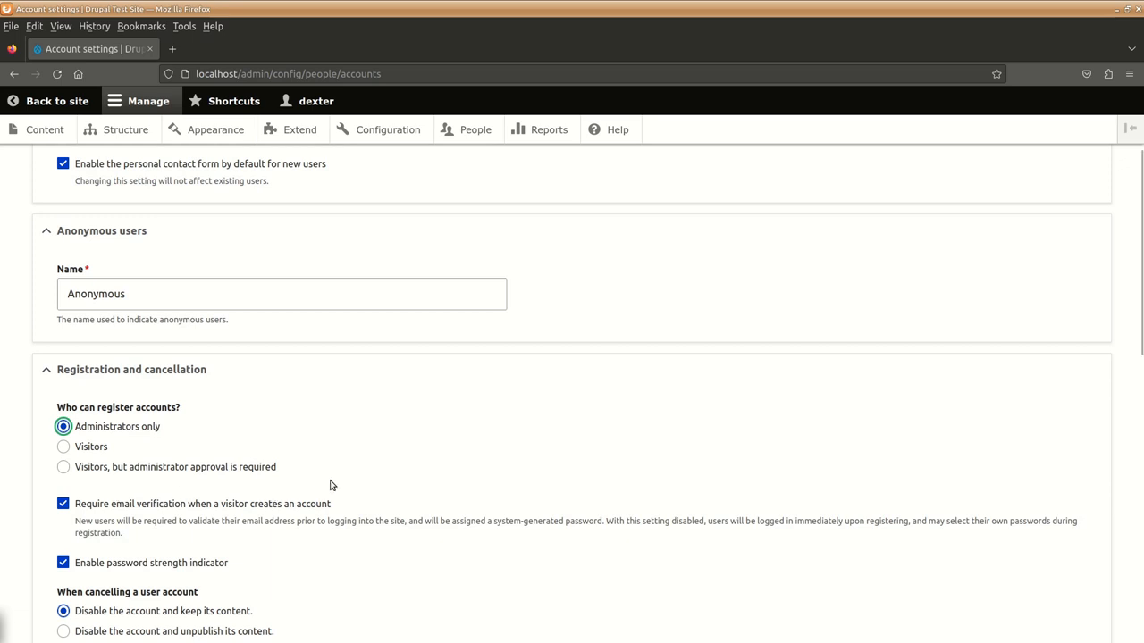
{"action": "mouse_move", "coordinate": [339, 402]}
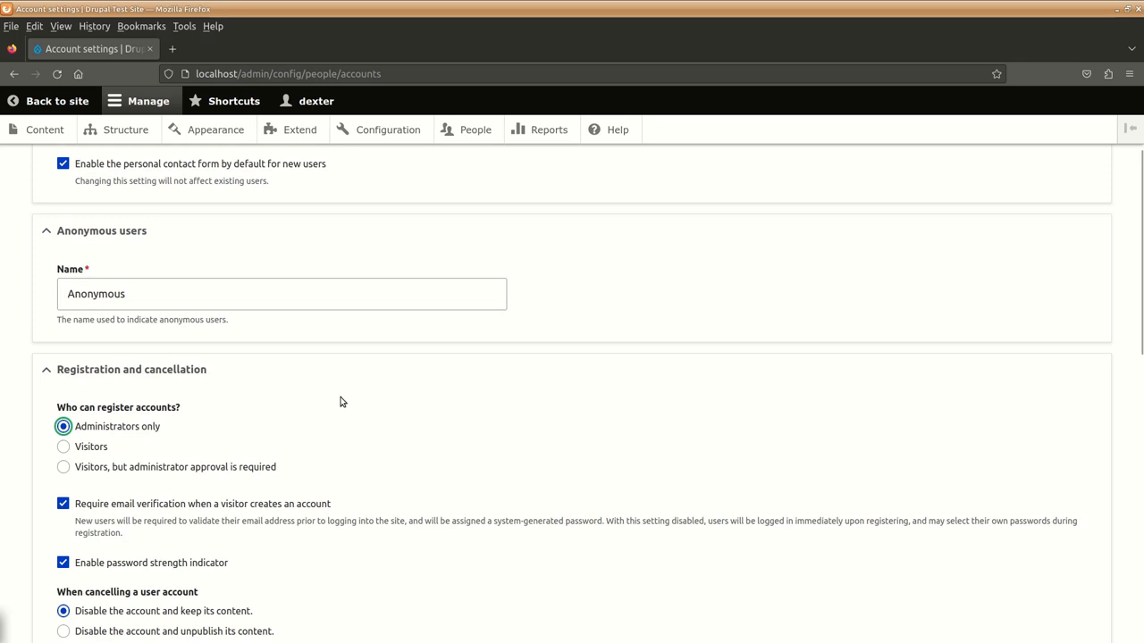
{"action": "mouse_move", "coordinate": [185, 515]}
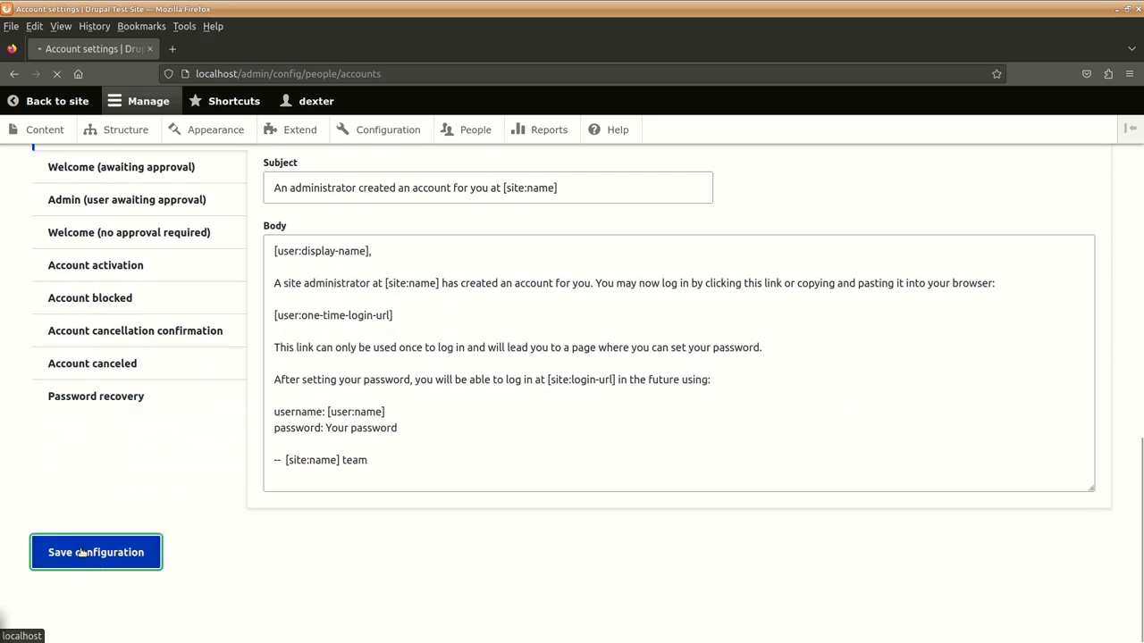
- Save the configuration so administrator-only registration takes effect
{"action": "left_click", "coordinate": [96, 552]}
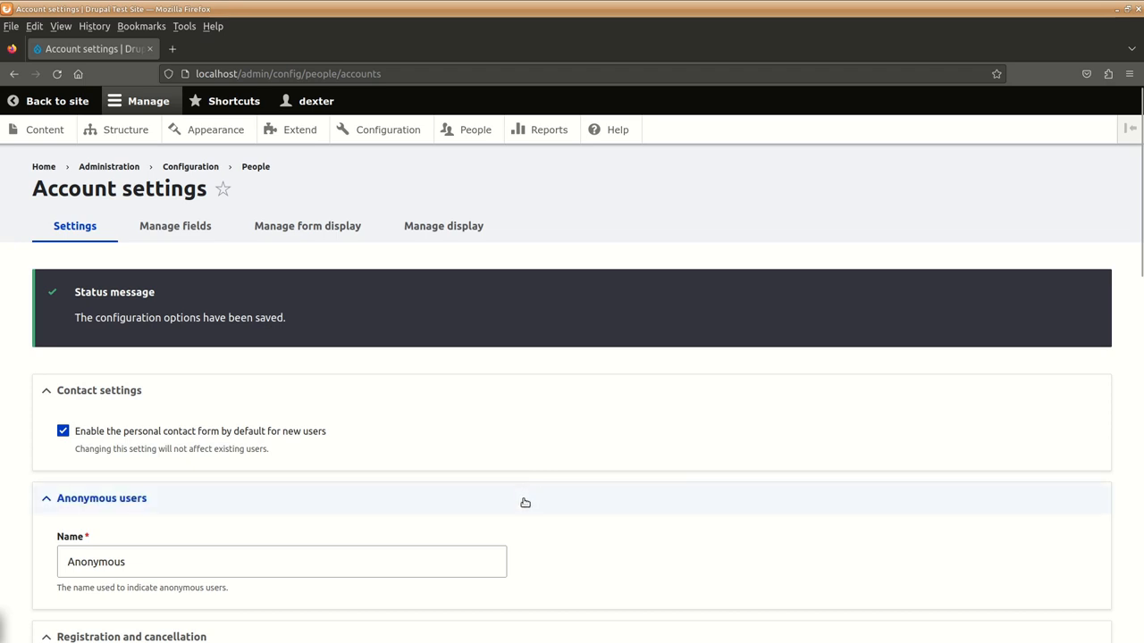
{"action": "mouse_move", "coordinate": [575, 543]}
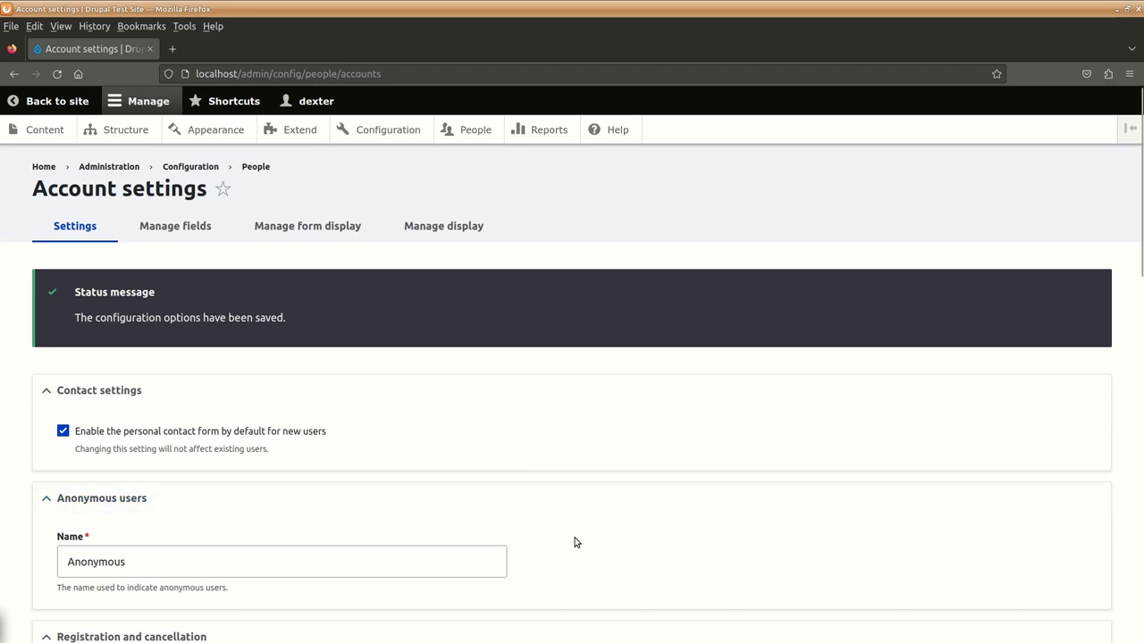
{"action": "mouse_move", "coordinate": [580, 522]}
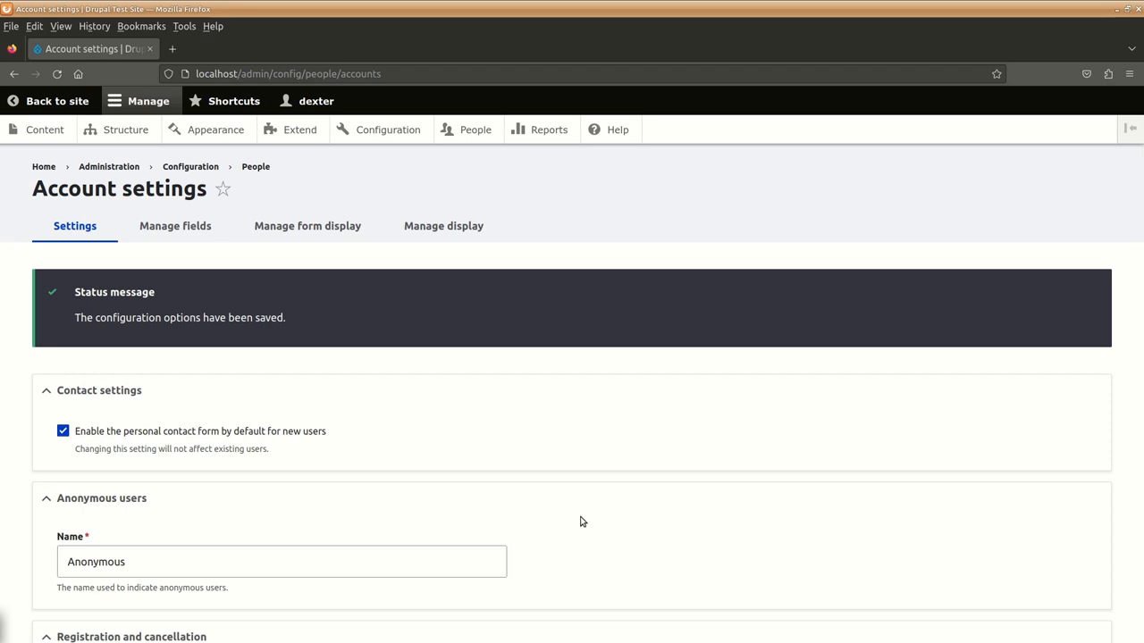